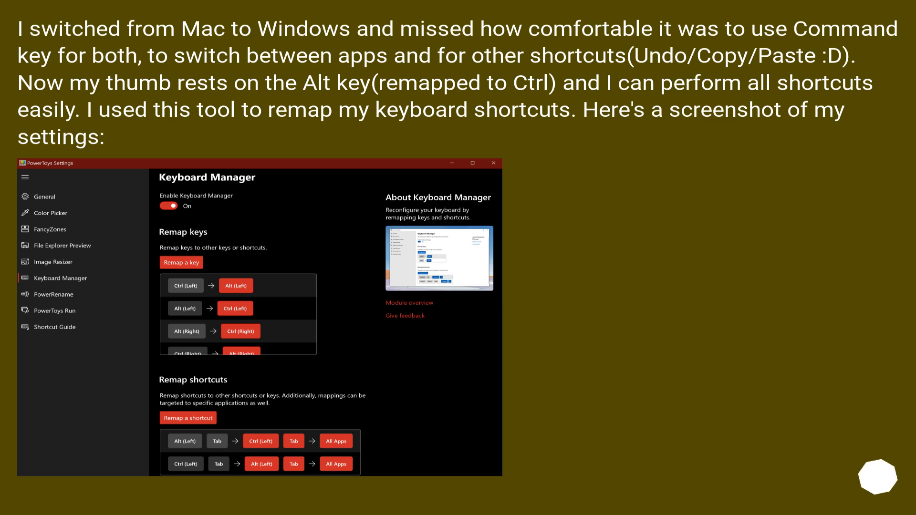
pyautogui.moveTo(877, 476)
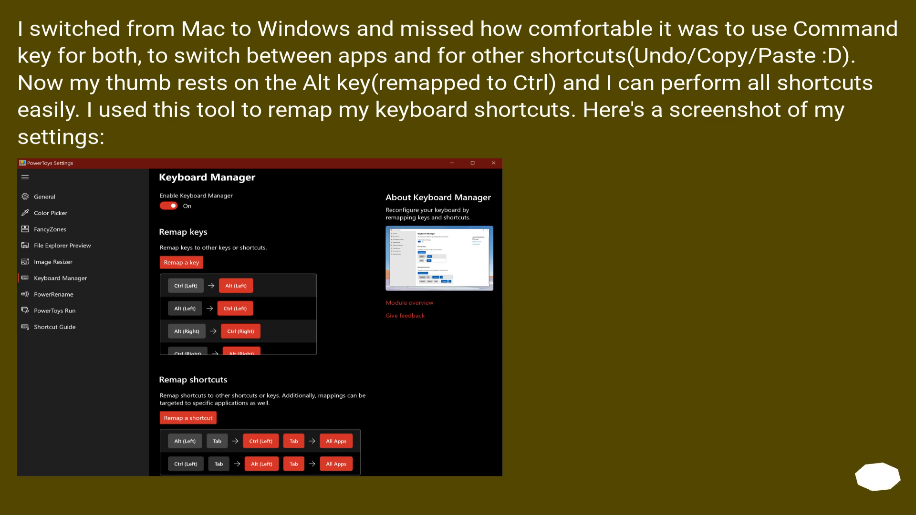